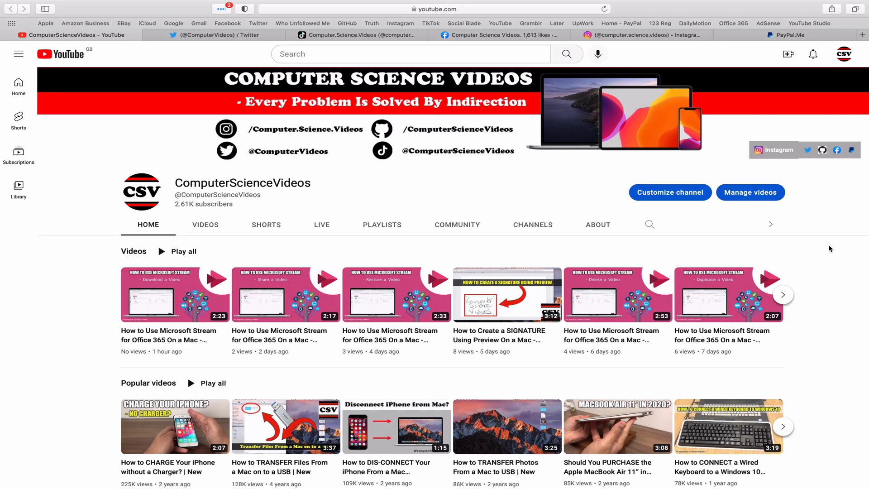
pyautogui.moveTo(807, 236)
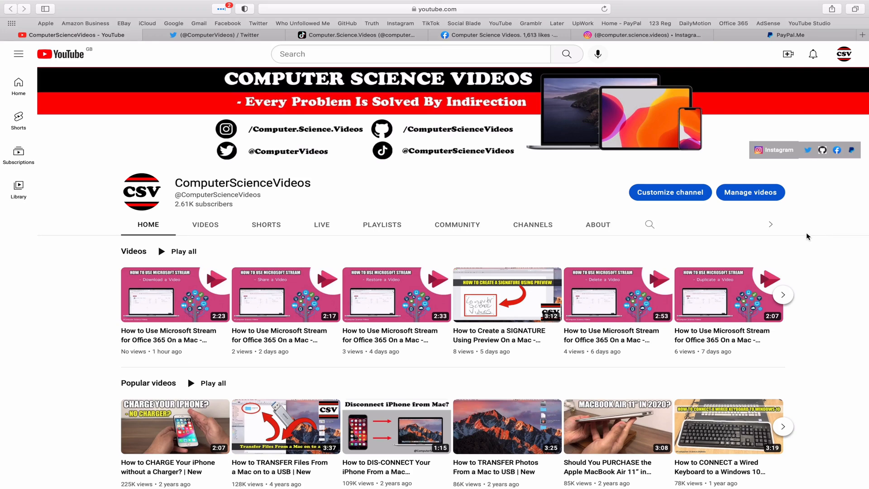
# View the channel's TikTok and Facebook tabs, then quit Safari to the desktop
pyautogui.click(212, 36)
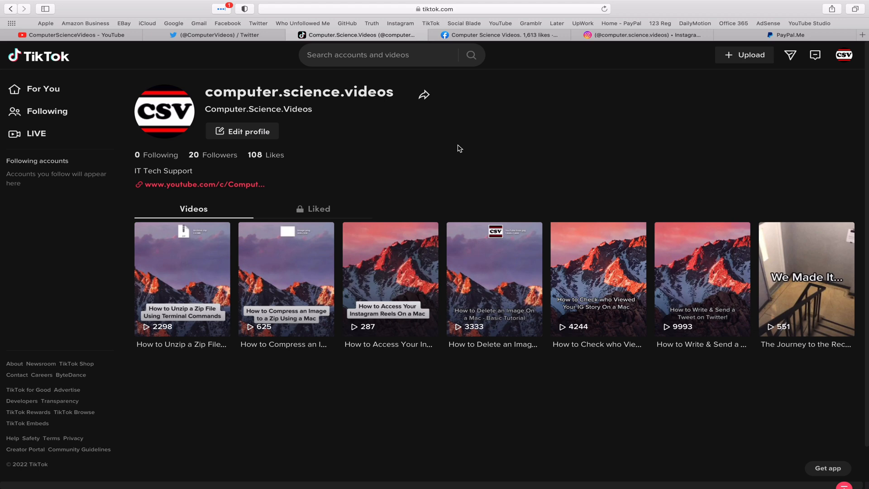
pyautogui.click(497, 36)
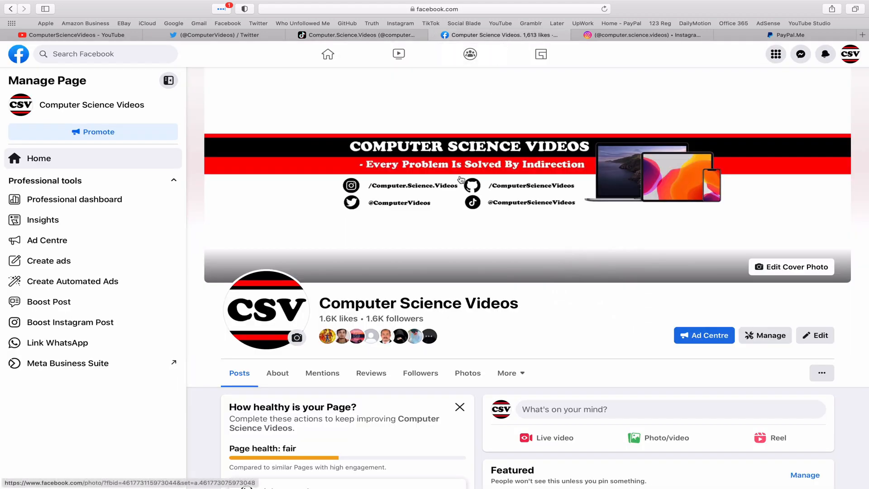
pyautogui.moveTo(675, 53)
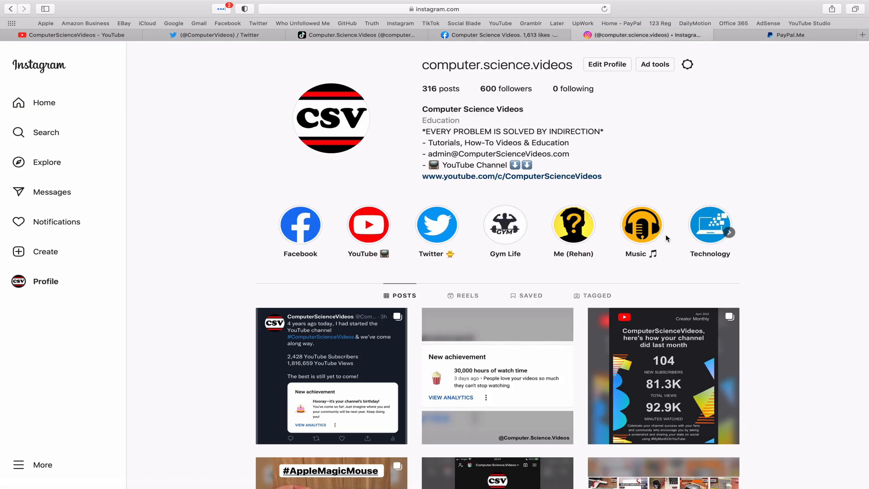
pyautogui.click(785, 34)
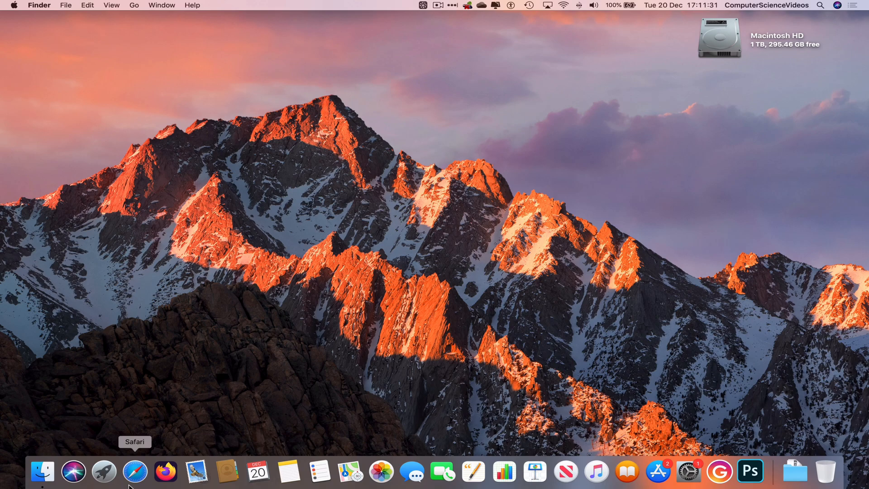
# Reopen Safari and load the computer.science.videos Instagram profile from the bookmark
pyautogui.click(134, 472)
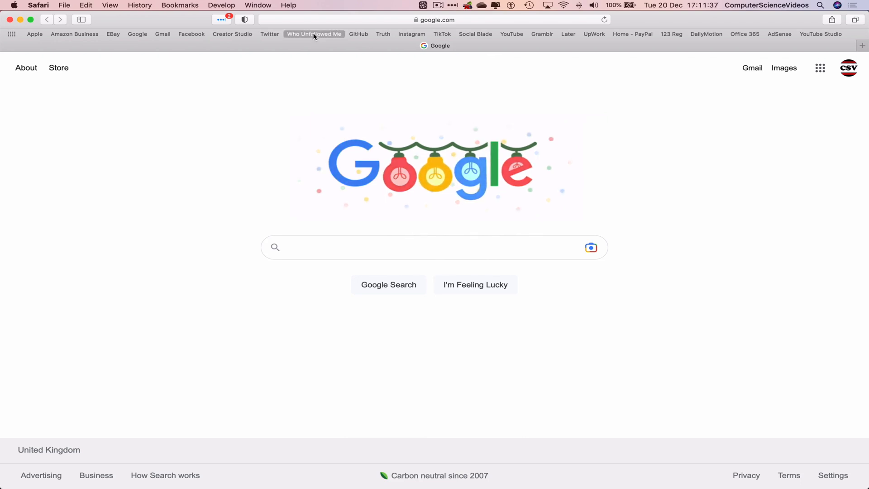
pyautogui.click(411, 34)
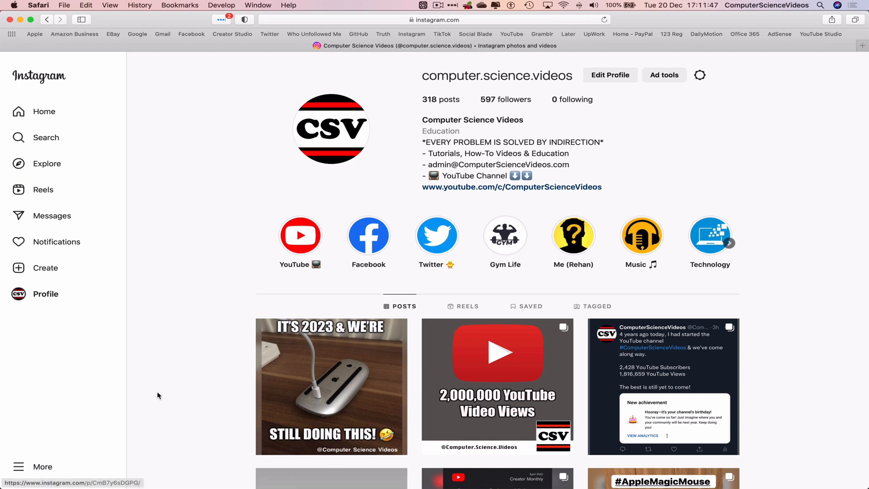
# Switch the profile to dark appearance via More, revert to light, and bring up Safari's menu
pyautogui.click(42, 466)
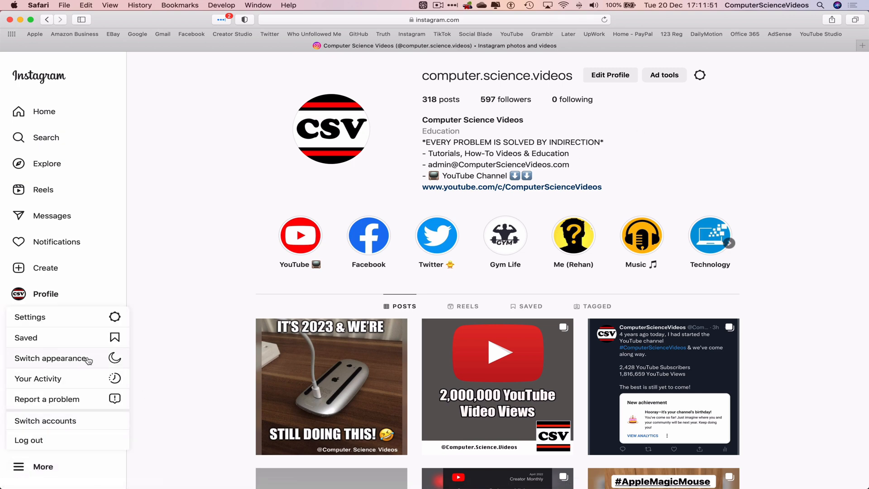
pyautogui.click(50, 358)
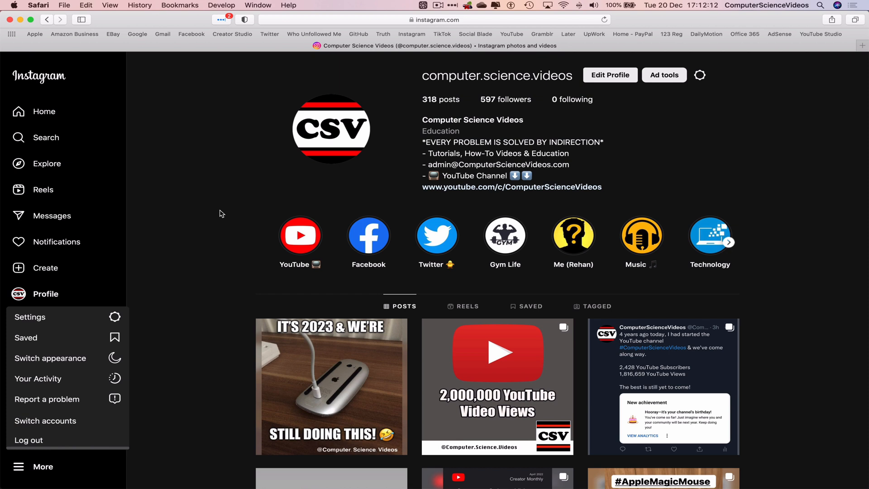
pyautogui.moveTo(66, 344)
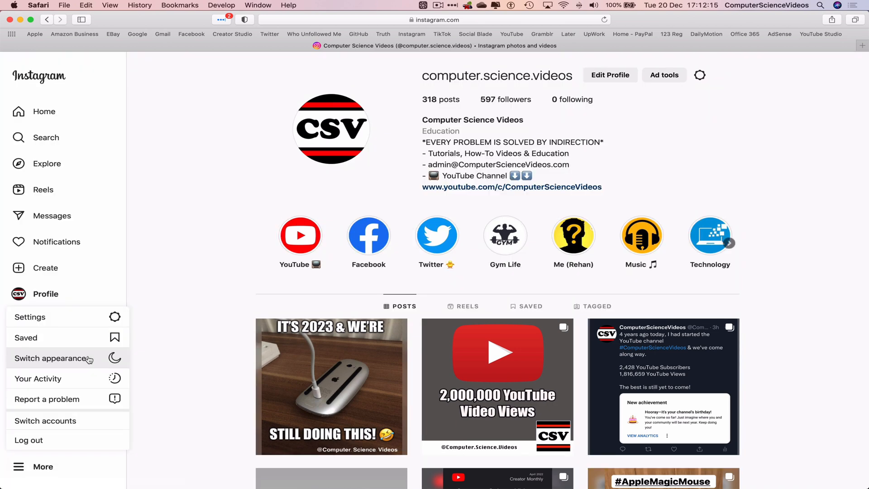
pyautogui.click(38, 6)
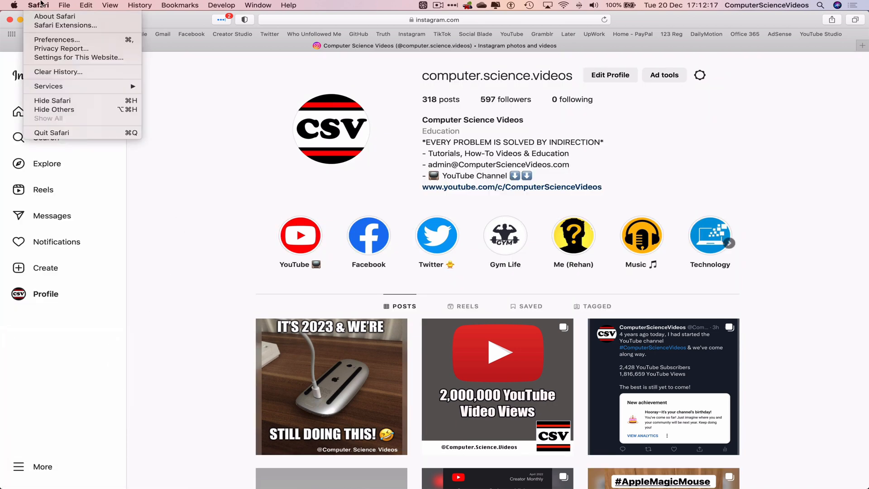